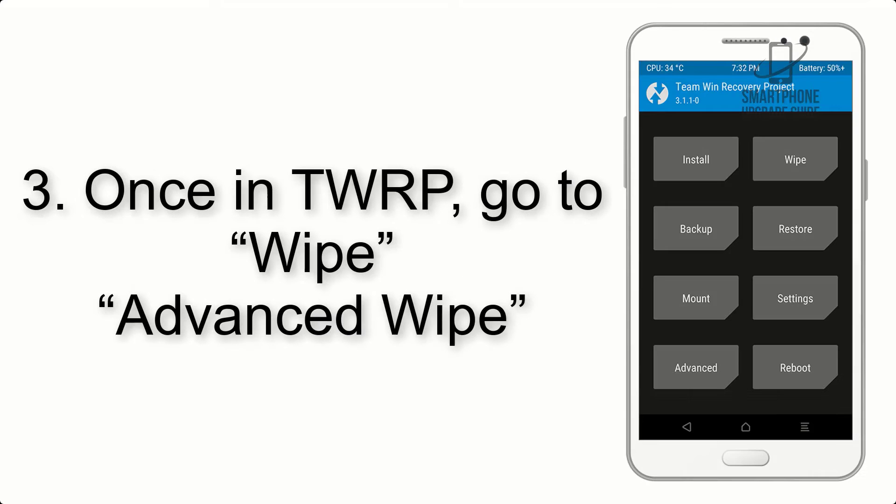
Visit the Wipe and advanced partition wipe screens before returning to install
{"action": "left_click", "coordinate": [796, 159]}
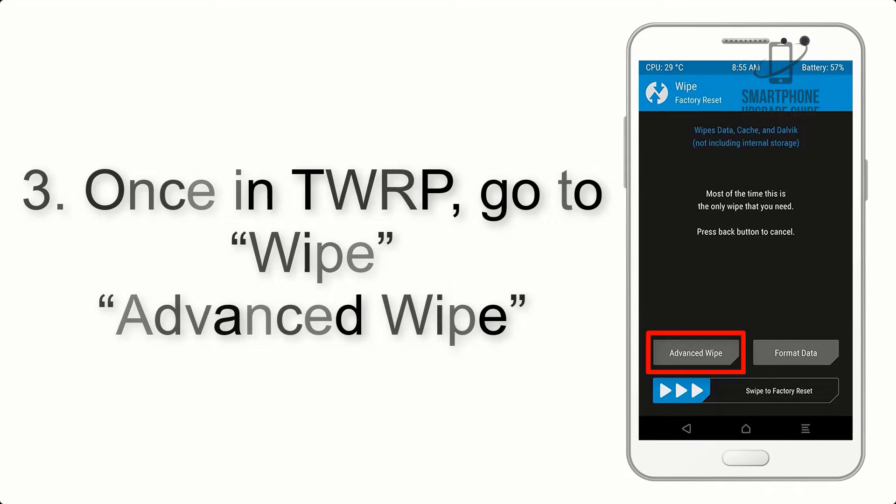
{"action": "left_click", "coordinate": [696, 353]}
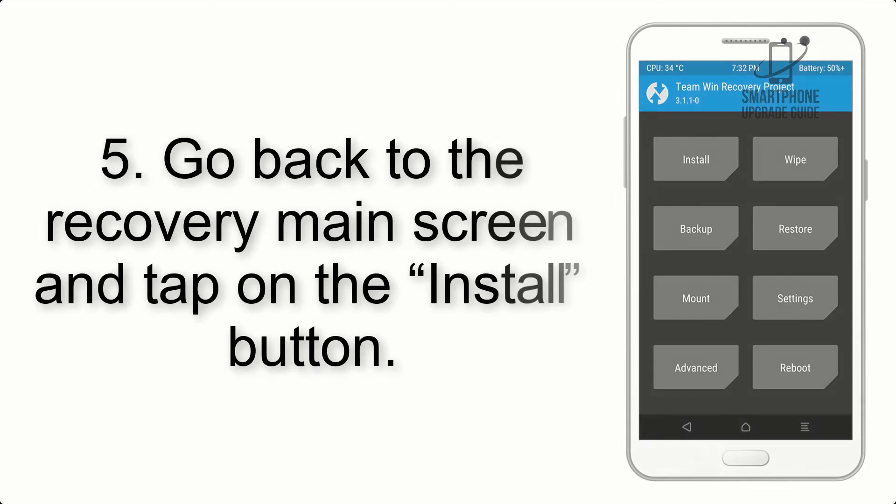
{"action": "left_click", "coordinate": [696, 159]}
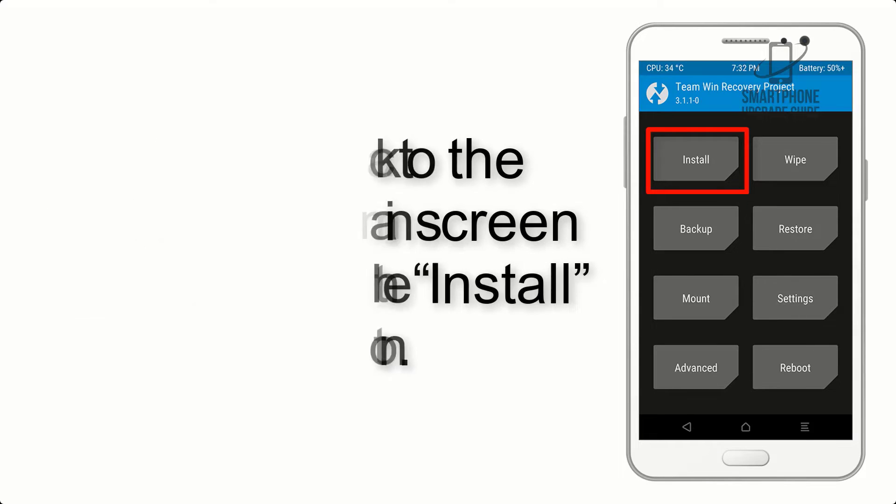
Flash AOSP_ROM.zip from the Download folder, then select G-Apps.zip to flash next
{"action": "left_click", "coordinate": [697, 159]}
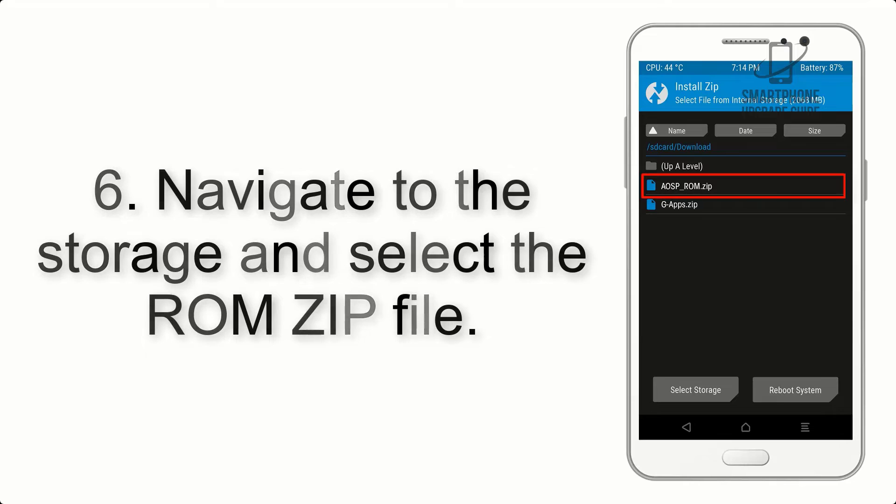
{"action": "left_click", "coordinate": [687, 186]}
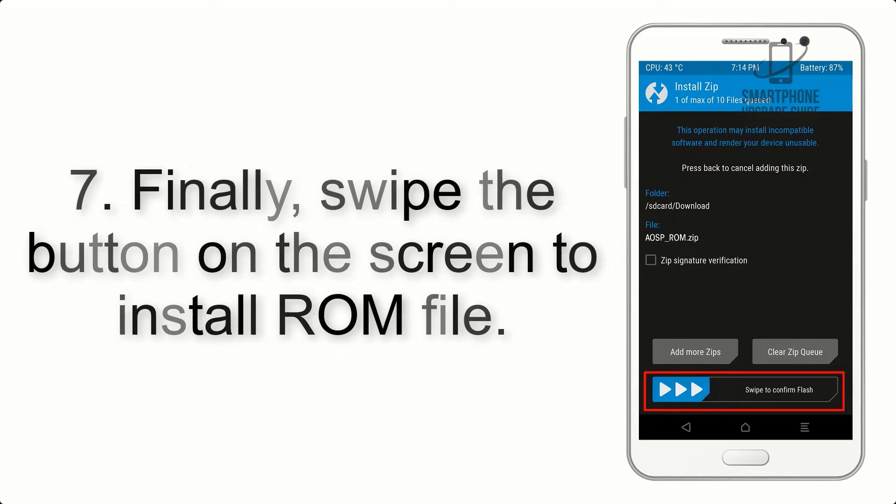
{"action": "left_click_drag", "start_coordinate": [663, 391], "coordinate": [812, 390]}
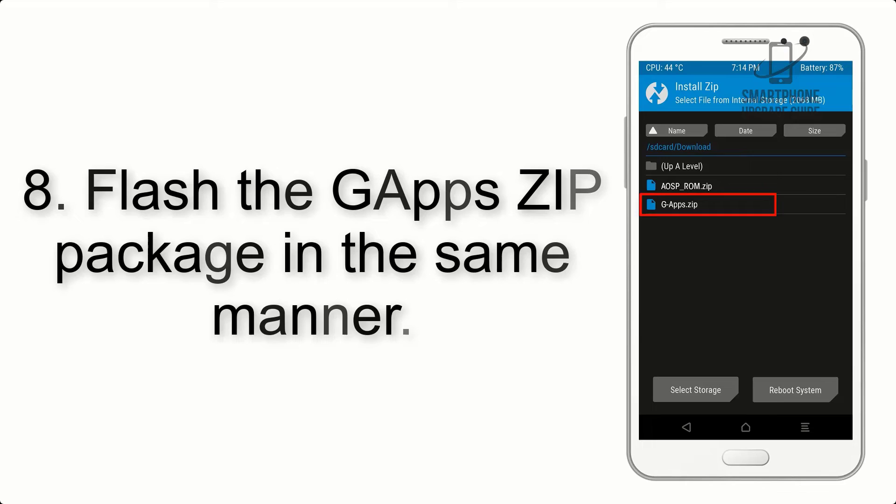
{"action": "left_click", "coordinate": [678, 204]}
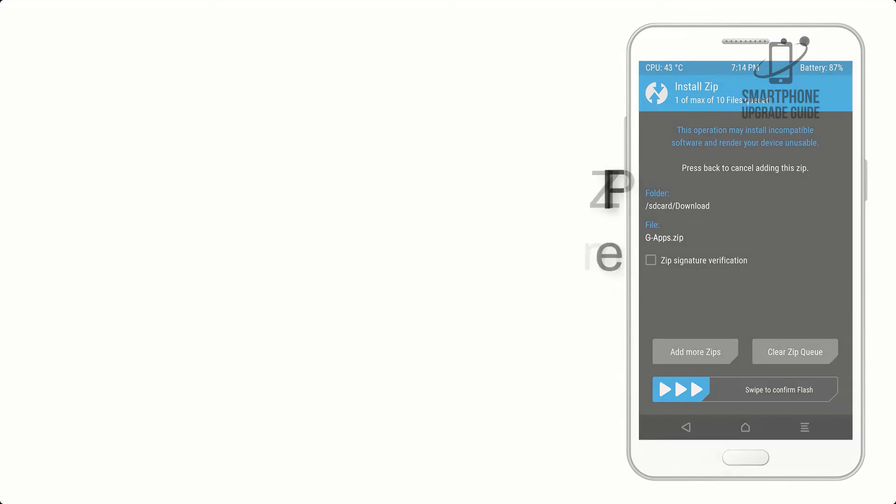